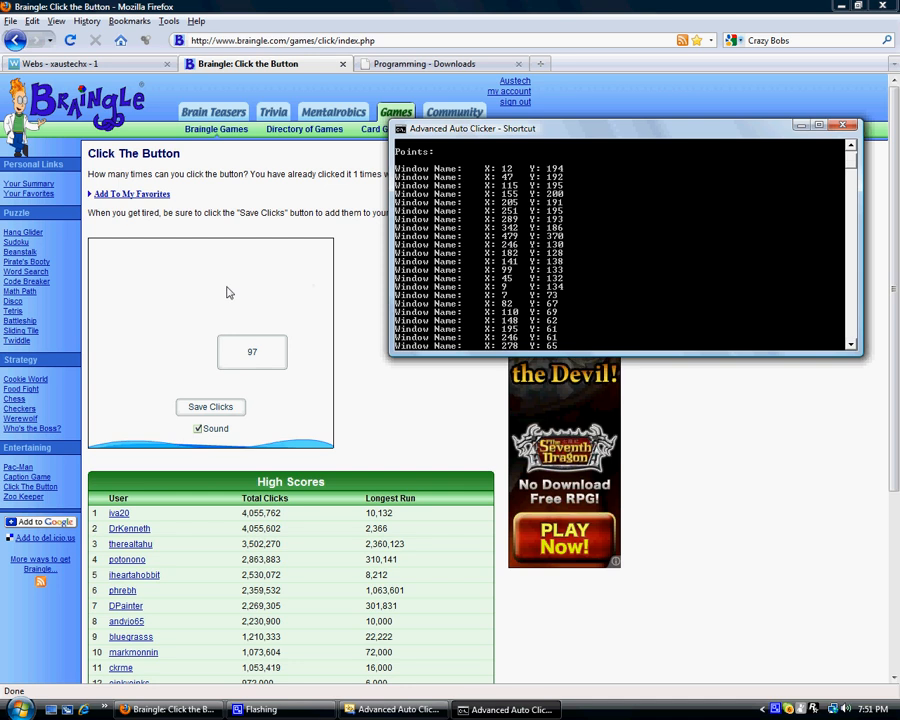
{"action": "mouse_move", "coordinate": [528, 344]}
{"action": "type", "text": "3"}
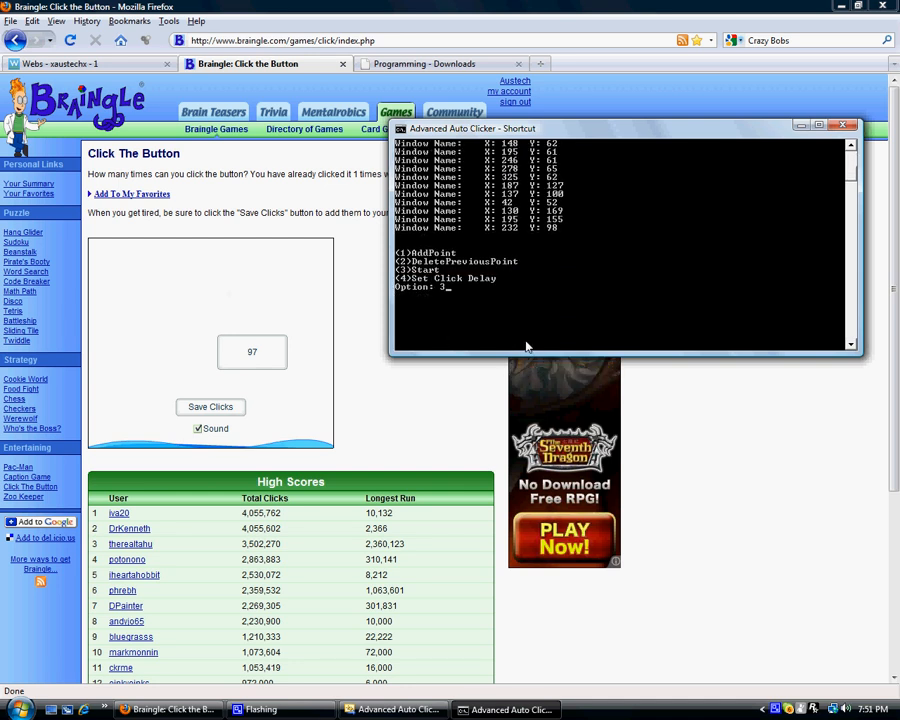
Stop the click loop and enter option 3 at the console's Option prompt
{"action": "key", "text": "BackSpace"}
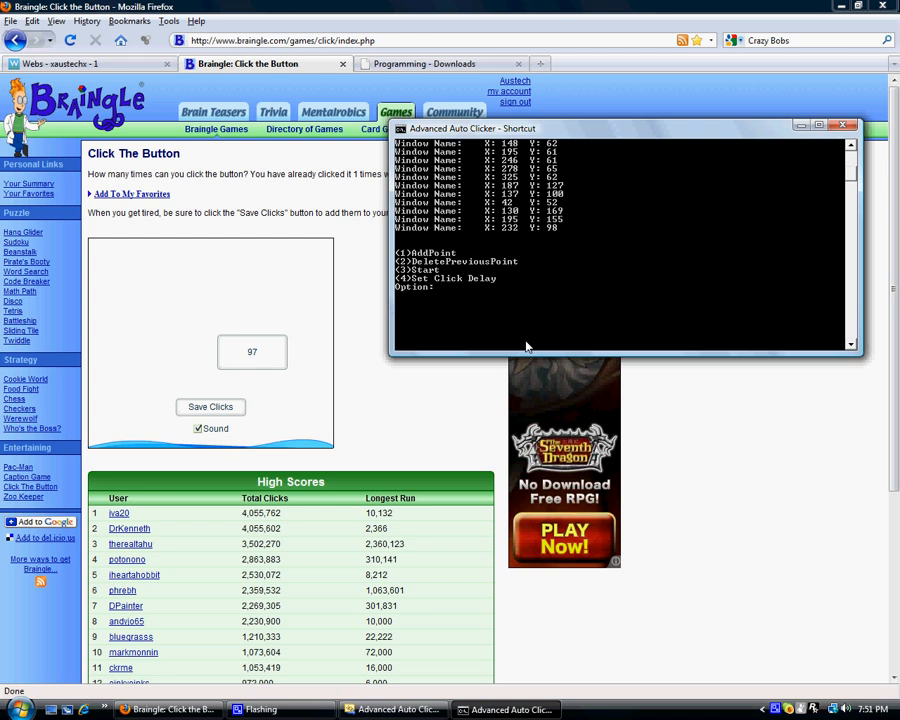
{"action": "type", "text": "3"}
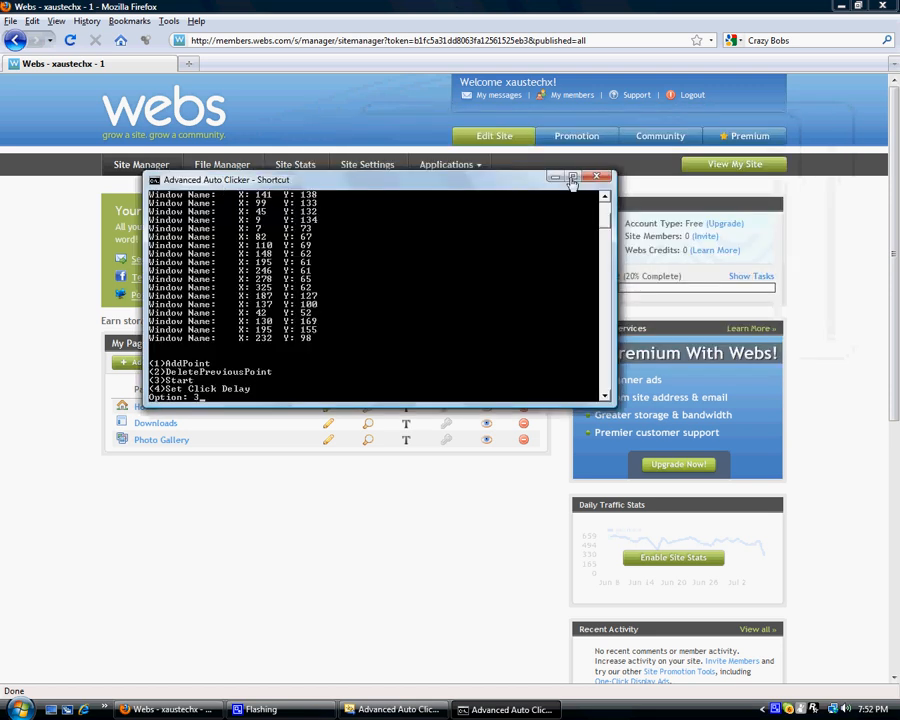
Open the Downloads page in the Webs Site Builder, showing the Bots/Macros Auto Clicker link
{"action": "left_click", "coordinate": [574, 178]}
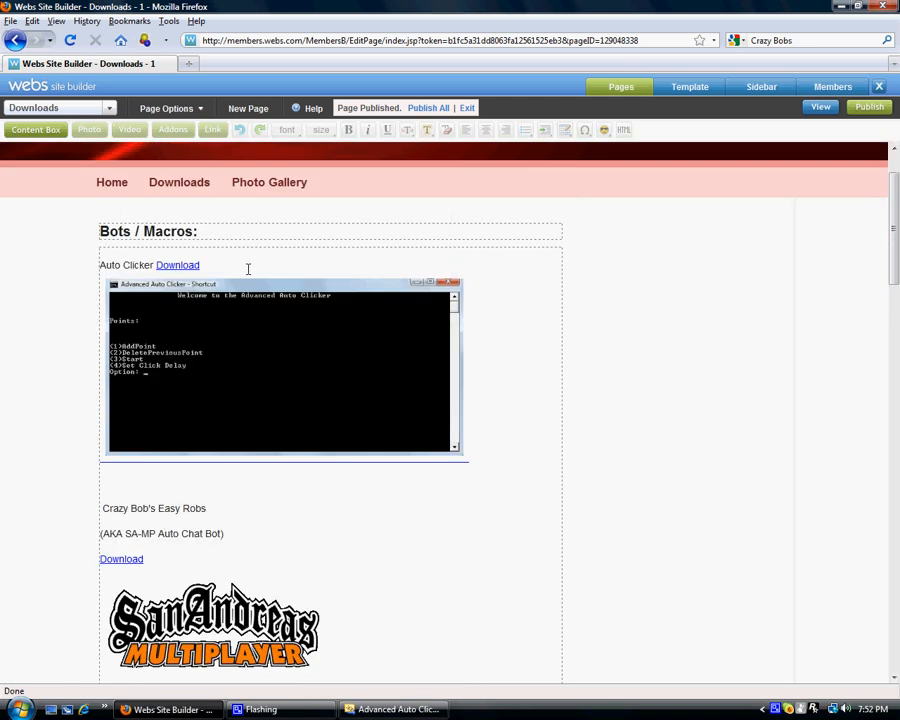
{"action": "mouse_move", "coordinate": [336, 376]}
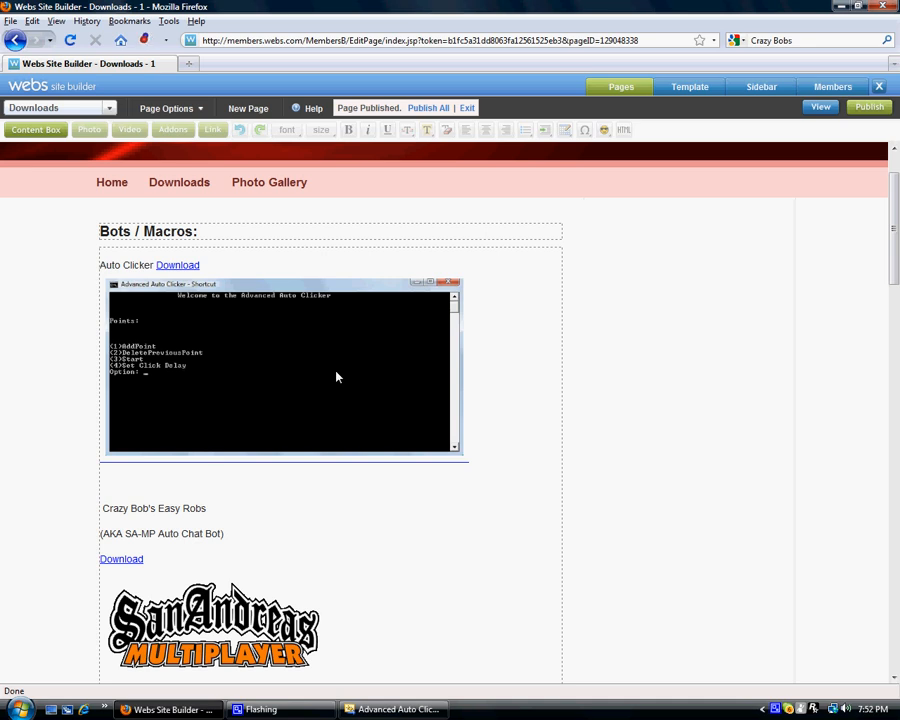
{"action": "scroll", "scroll_direction": "down", "scroll_amount": 3}
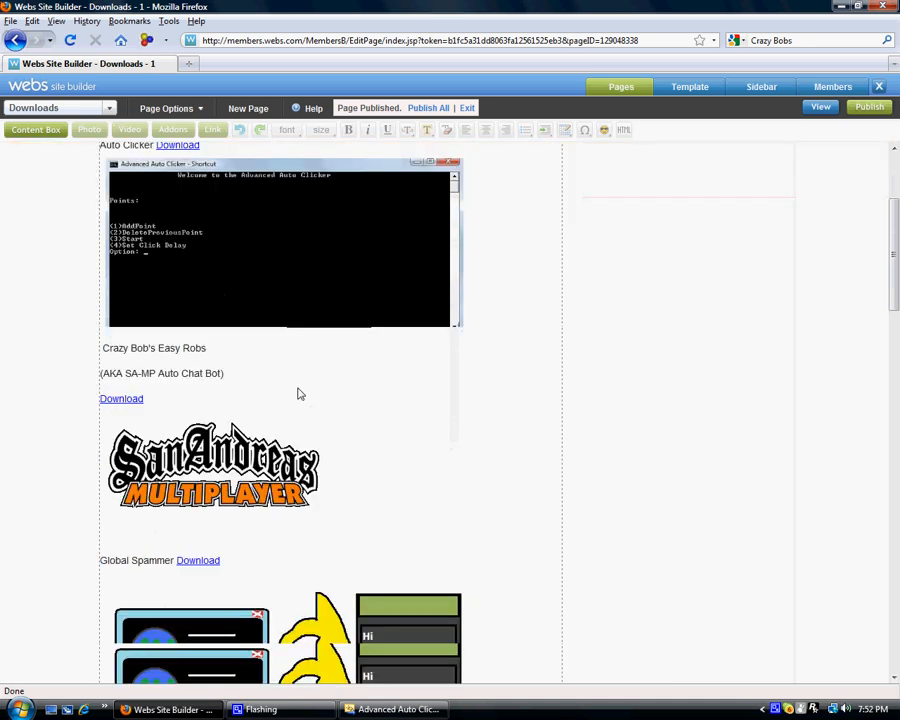
{"action": "scroll", "scroll_direction": "down", "scroll_amount": 3}
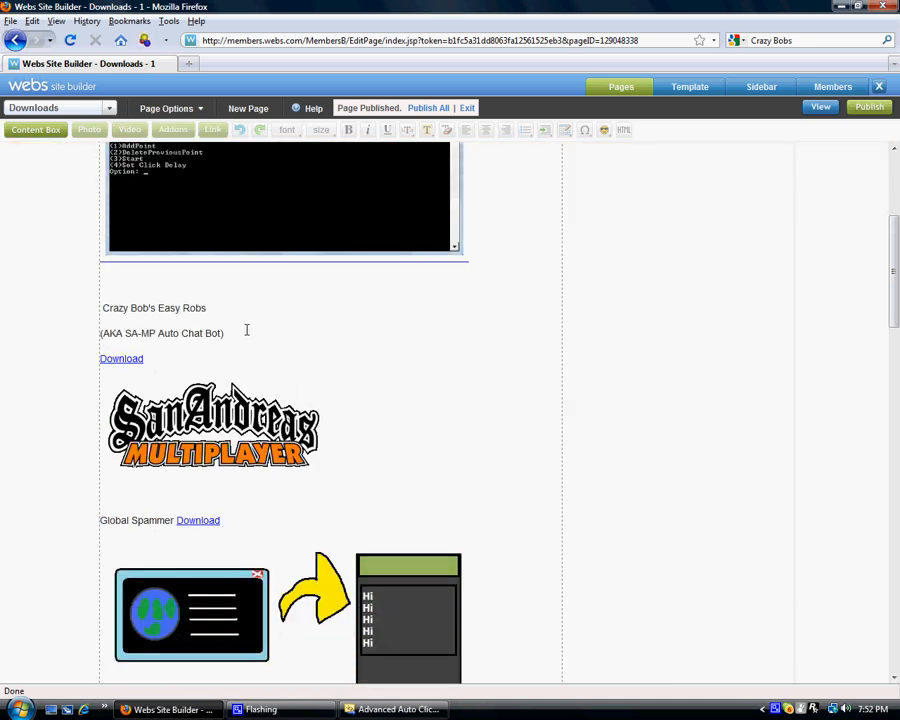
{"action": "scroll", "scroll_direction": "down", "scroll_amount": 3}
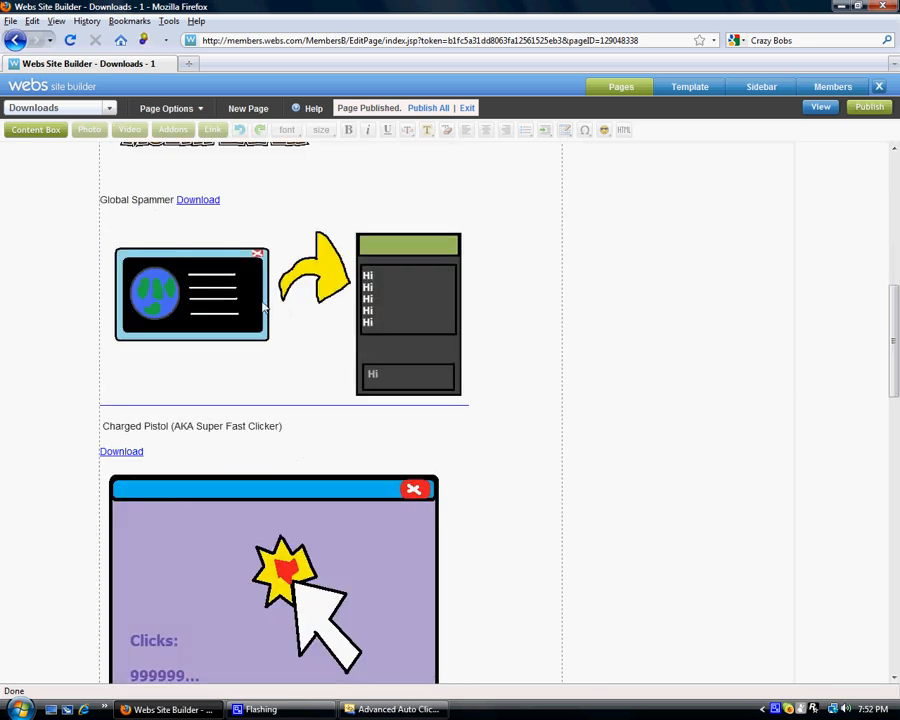
{"action": "scroll", "scroll_direction": "down", "scroll_amount": 3}
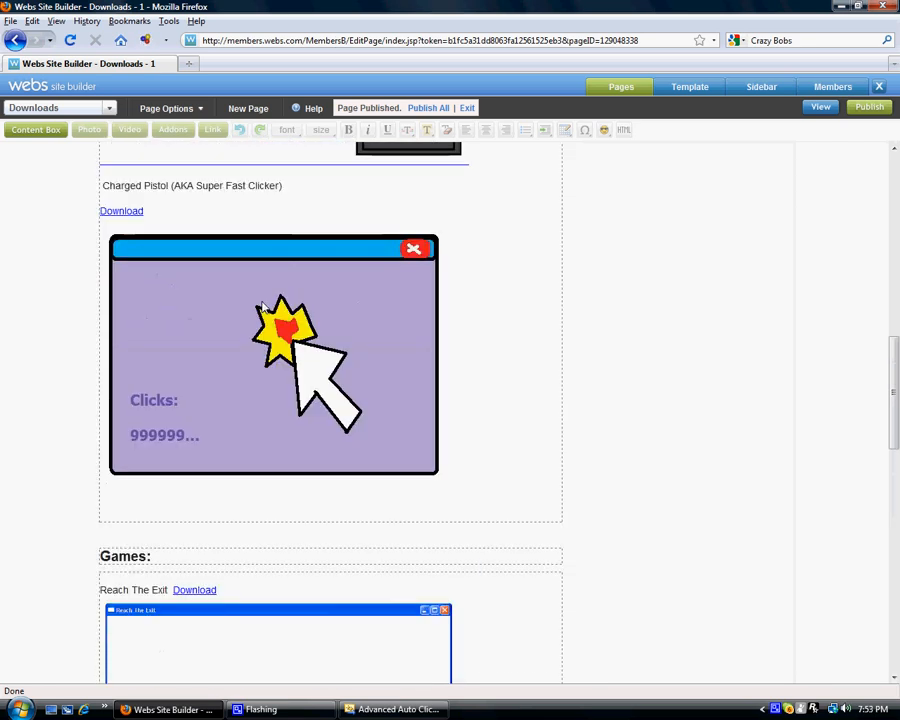
{"action": "scroll", "scroll_direction": "down", "scroll_amount": 3}
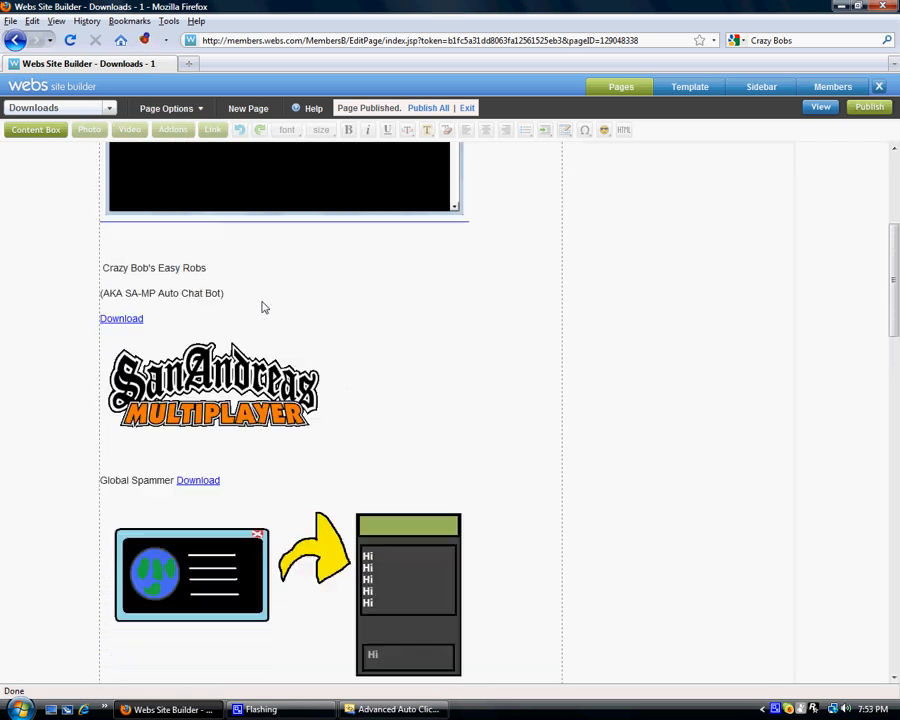
{"action": "scroll", "scroll_direction": "down", "scroll_amount": 3}
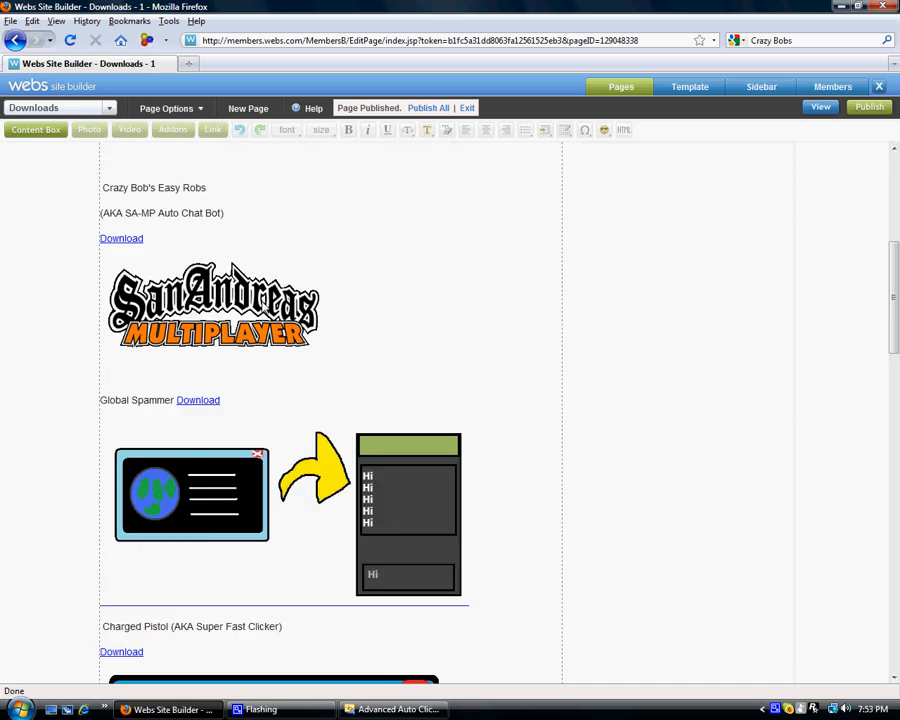
{"action": "scroll", "scroll_direction": "down", "scroll_amount": 3}
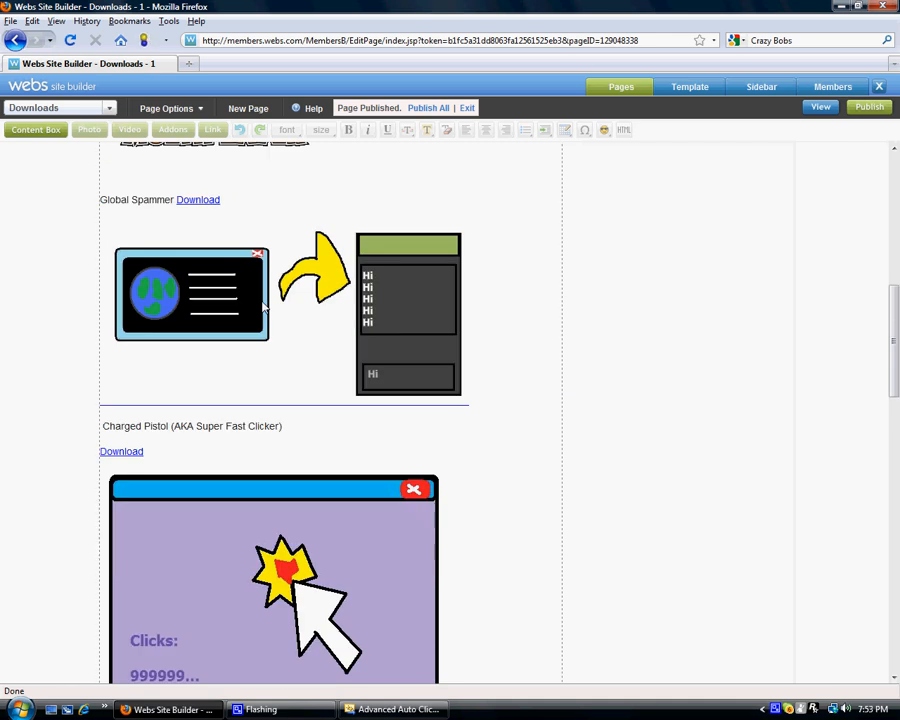
{"action": "scroll", "scroll_direction": "down", "scroll_amount": 3}
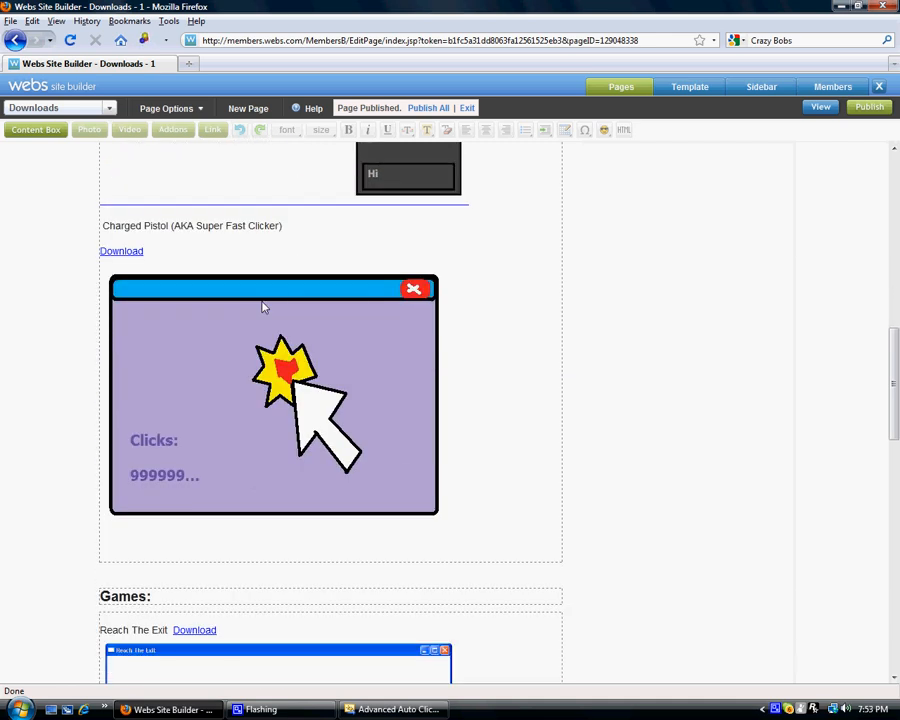
{"action": "scroll", "scroll_direction": "up", "scroll_amount": 3}
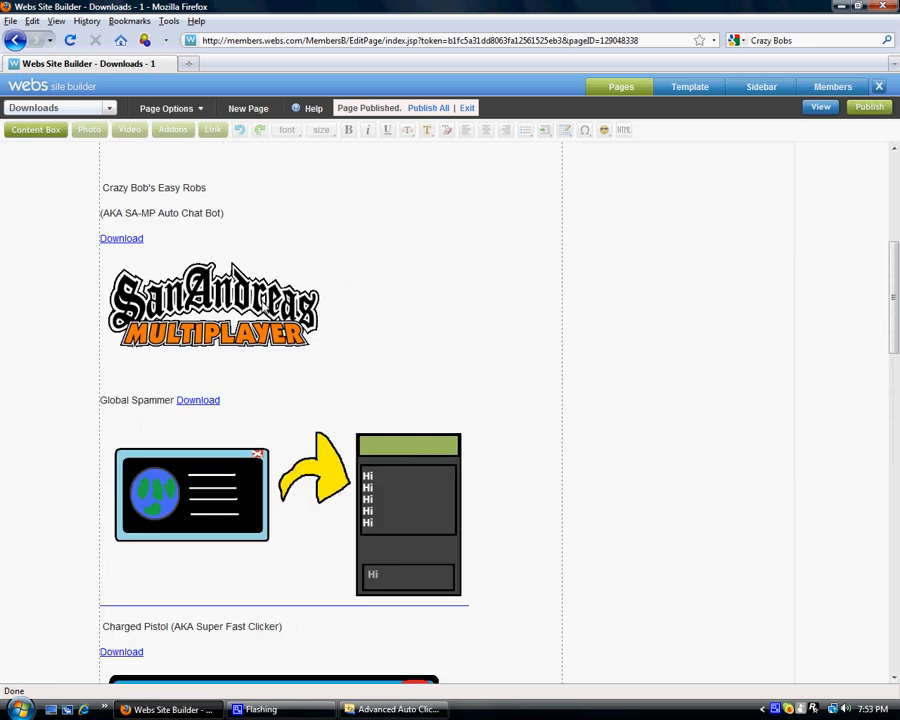
{"action": "scroll", "scroll_direction": "down", "scroll_amount": 3}
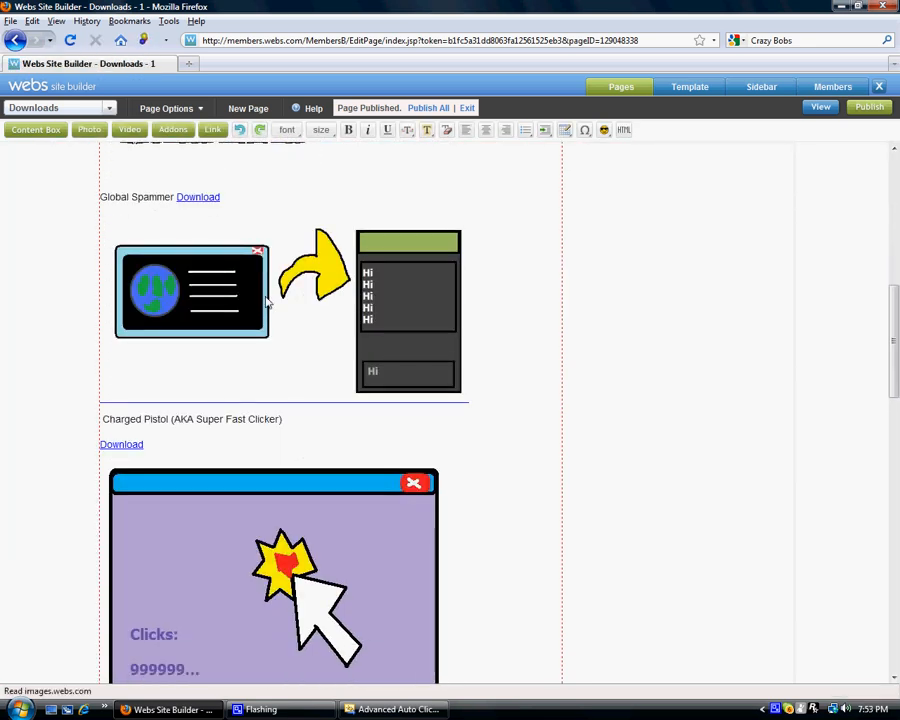
{"action": "scroll", "scroll_direction": "down", "scroll_amount": 3}
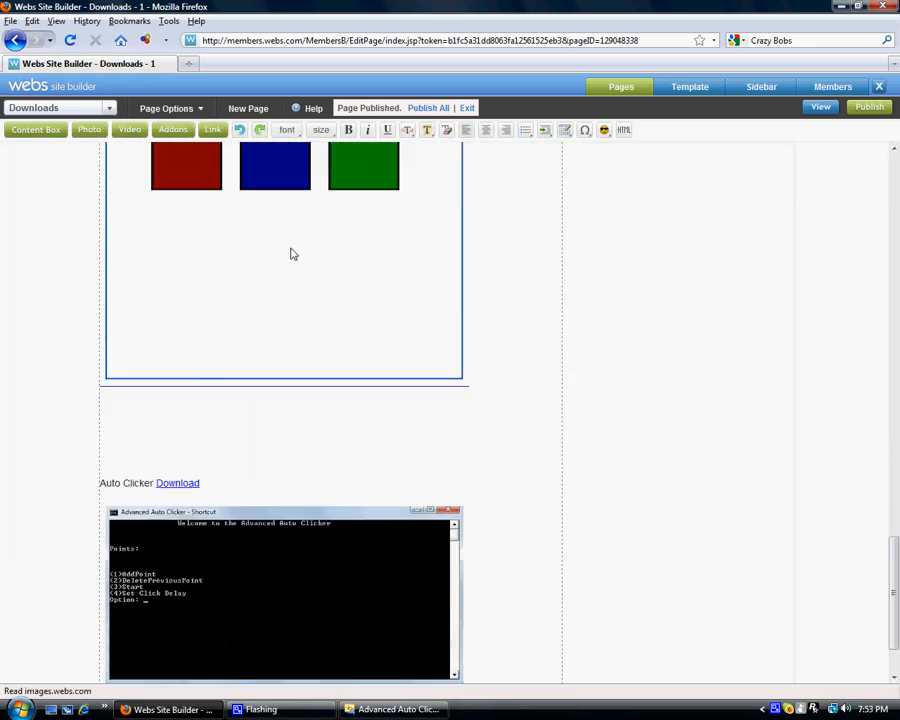
{"action": "scroll", "scroll_direction": "down", "scroll_amount": 3}
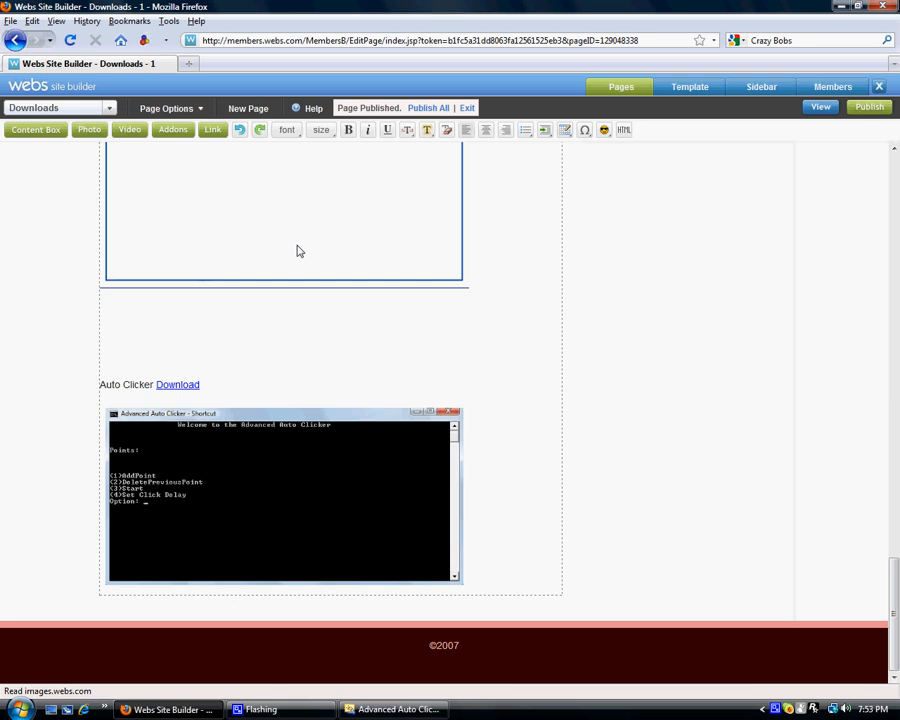